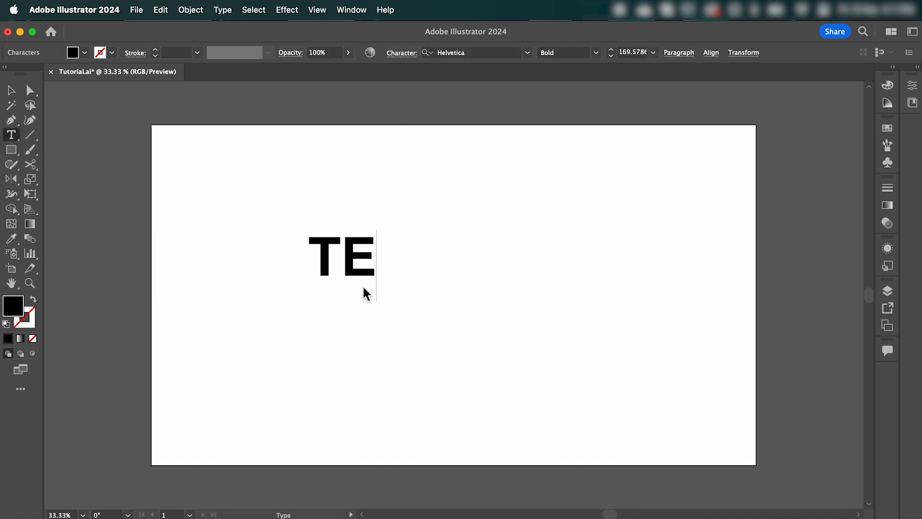
Step: Complete the word TEXT in bold Helvetica and set its tracking to 550
type("XT")
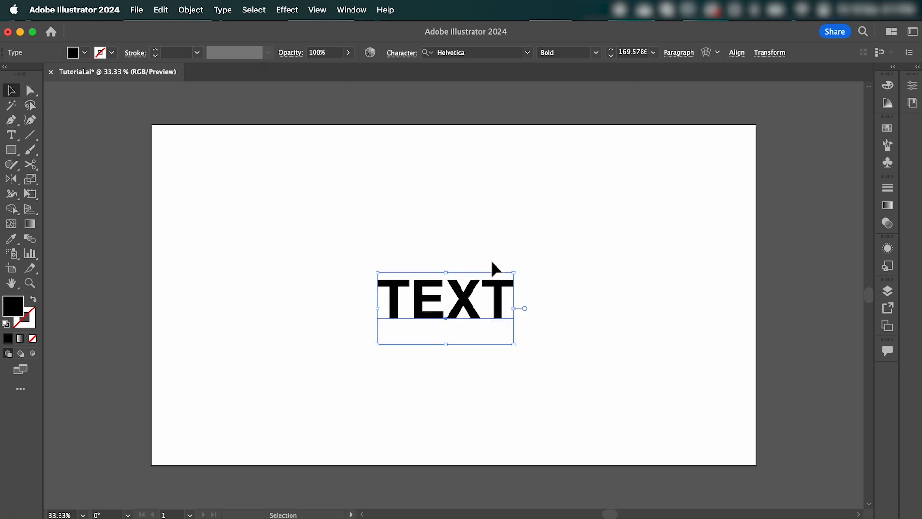
left_click(402, 52)
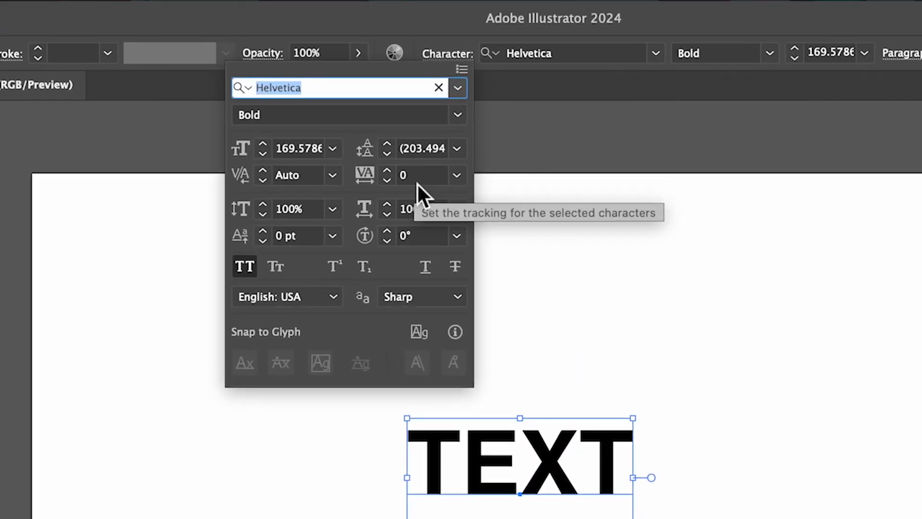
type("550")
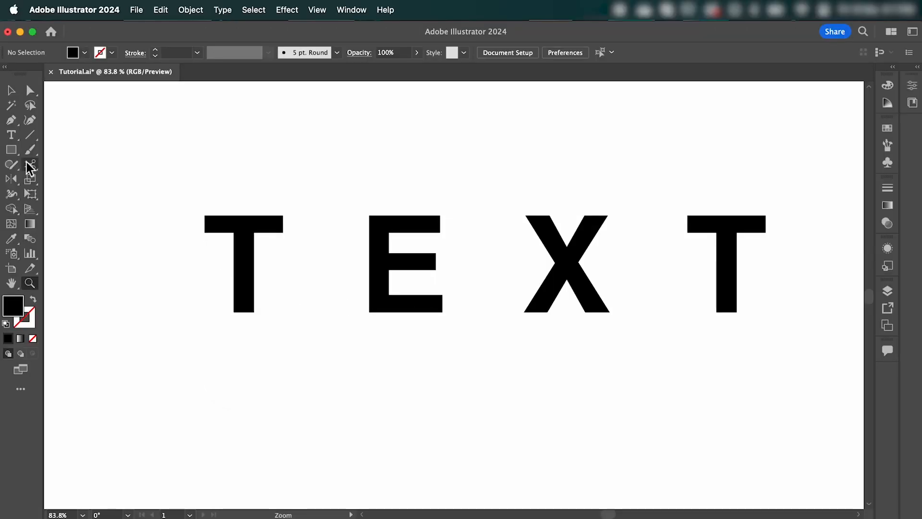
Step: Set the Paintbrush tool's Fidelity fully to Smooth for drawing the rounded letter outlines
left_click(30, 150)
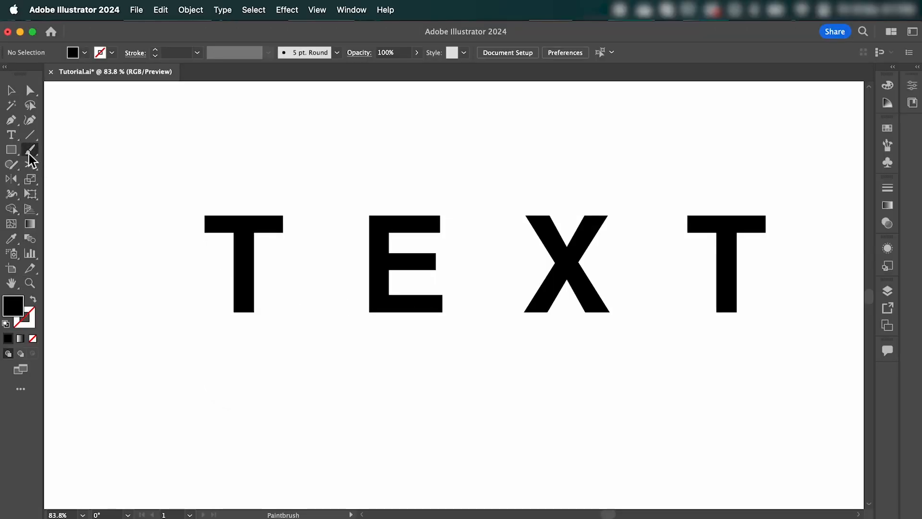
double_click(30, 150)
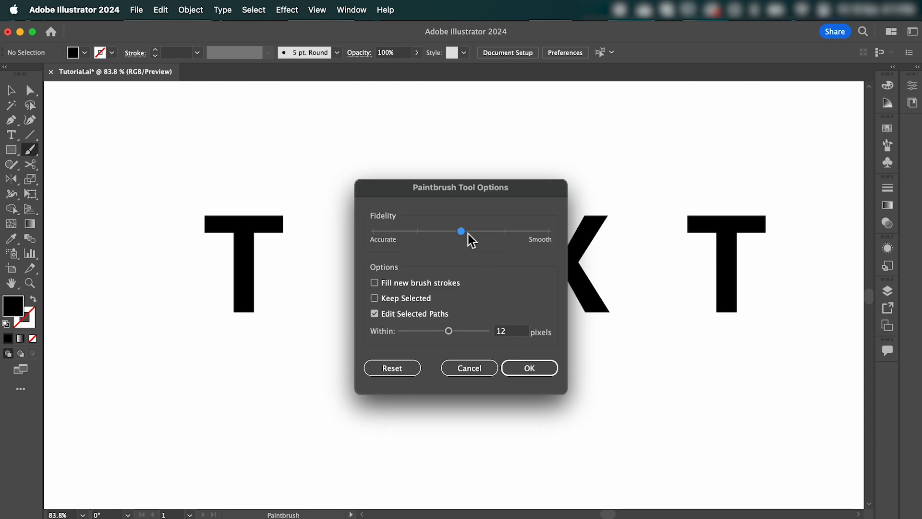
left_click_drag(461, 231, 546, 230)
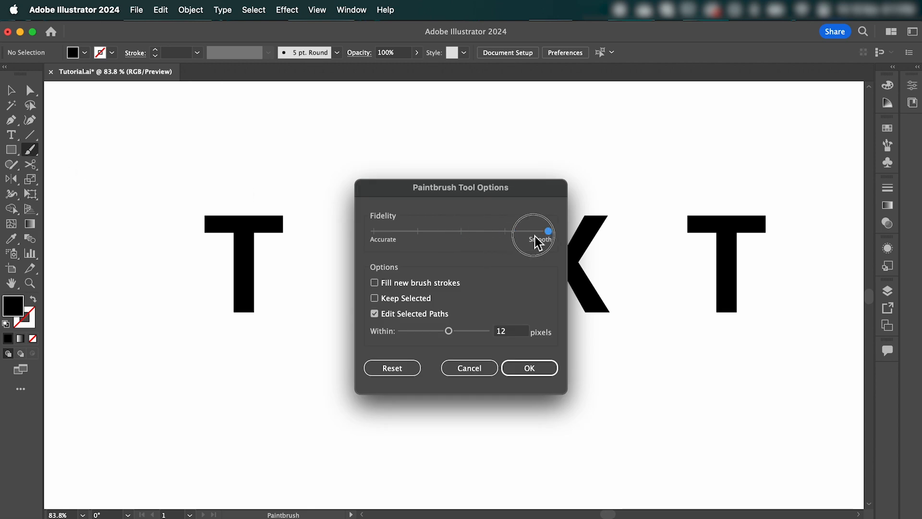
left_click_drag(532, 232, 549, 231)
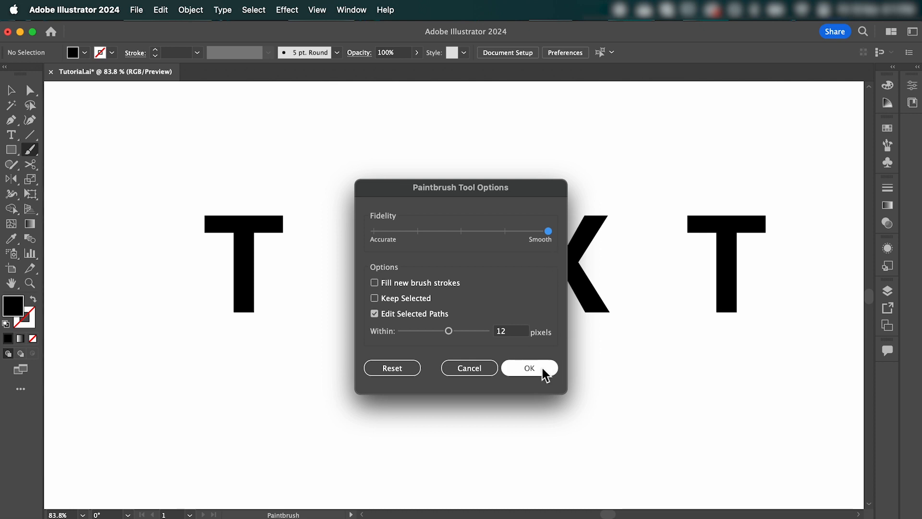
left_click(529, 368)
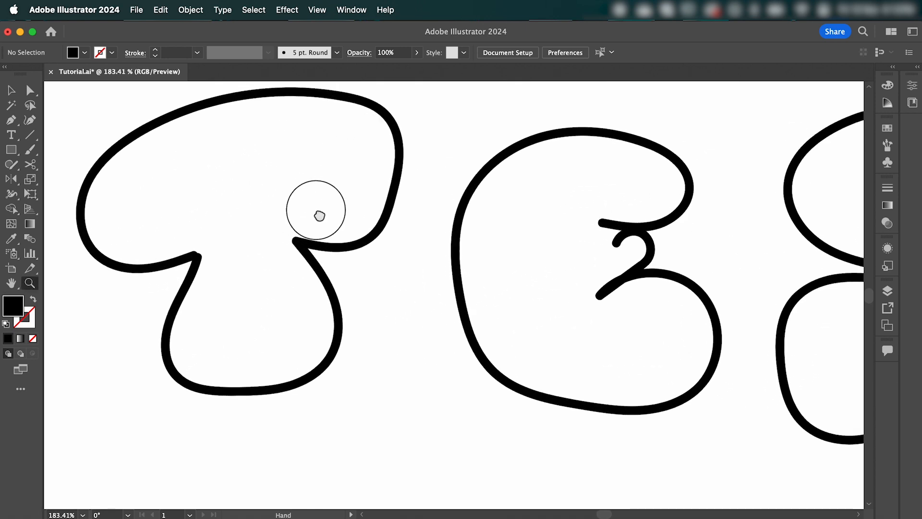
Step: Join the open stroke ends inside the E and reposition the curled end so they connect cleanly
left_click(319, 216)
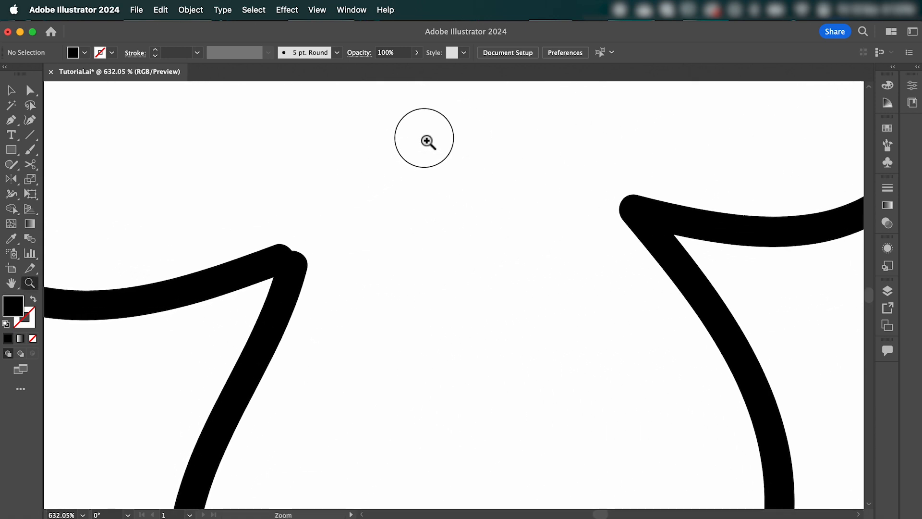
left_click(10, 209)
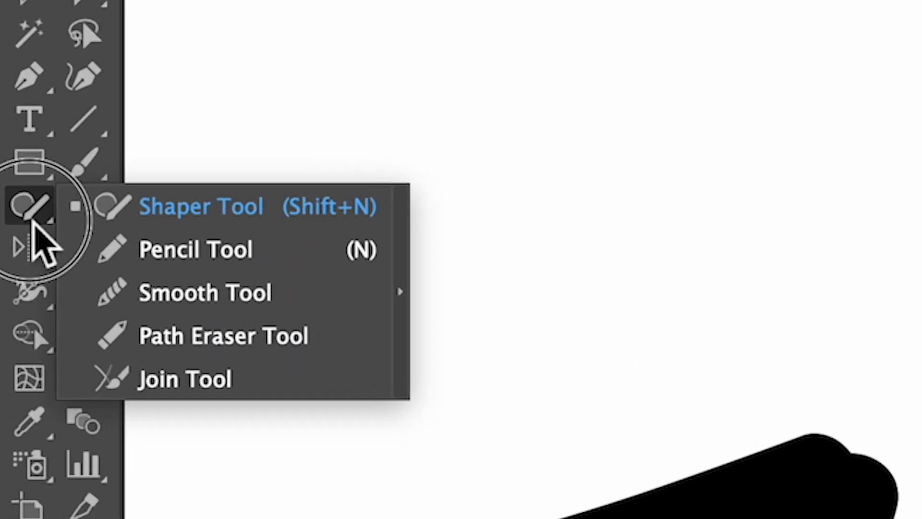
left_click(185, 377)
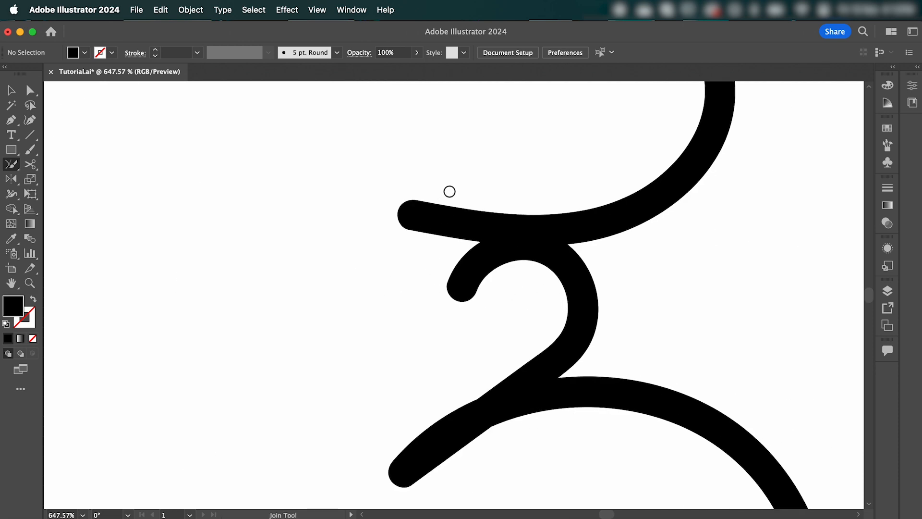
mouse_move(479, 304)
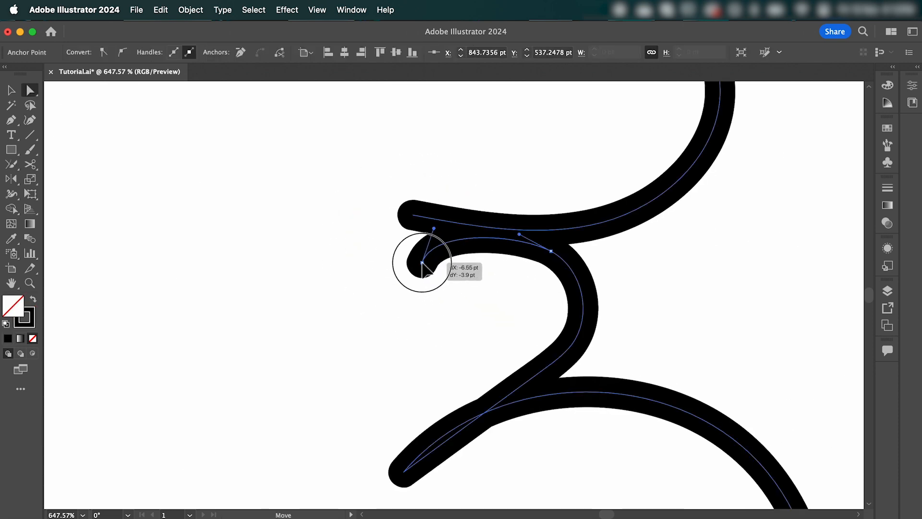
left_click_drag(423, 262, 524, 259)
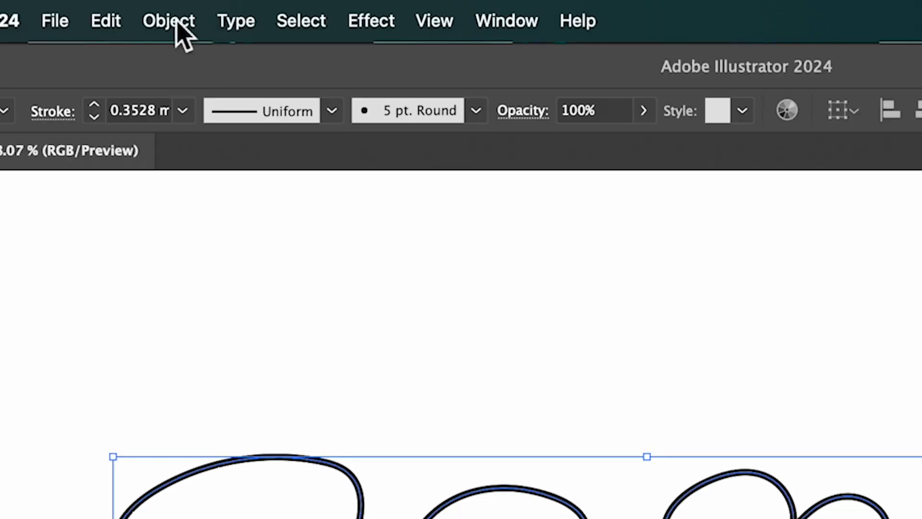
Step: Simplify the outlined letter paths via Object > Path > Simplify at about 20 points
left_click(169, 20)
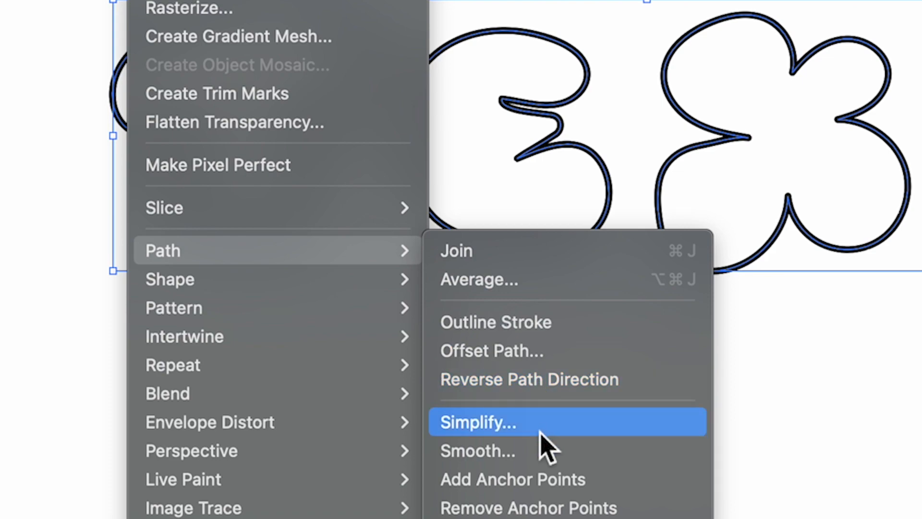
left_click(477, 422)
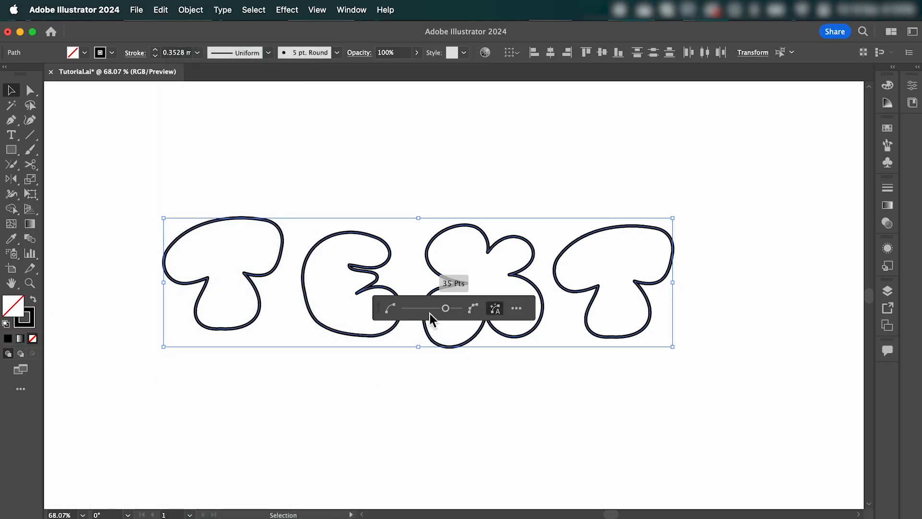
left_click_drag(445, 307, 428, 308)
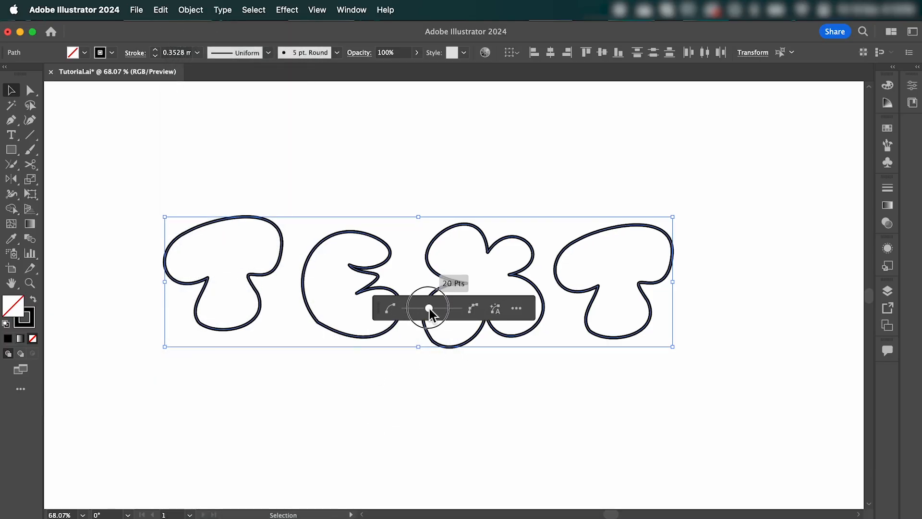
left_click_drag(429, 307, 452, 308)
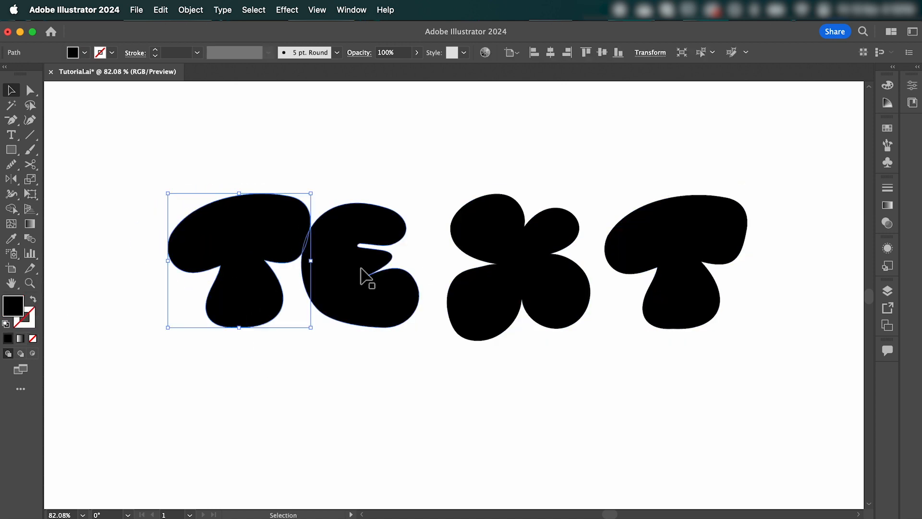
Step: Fill the letter shapes with lime green c4d600 and select the whole lettering
left_click_drag(665, 247, 612, 247)
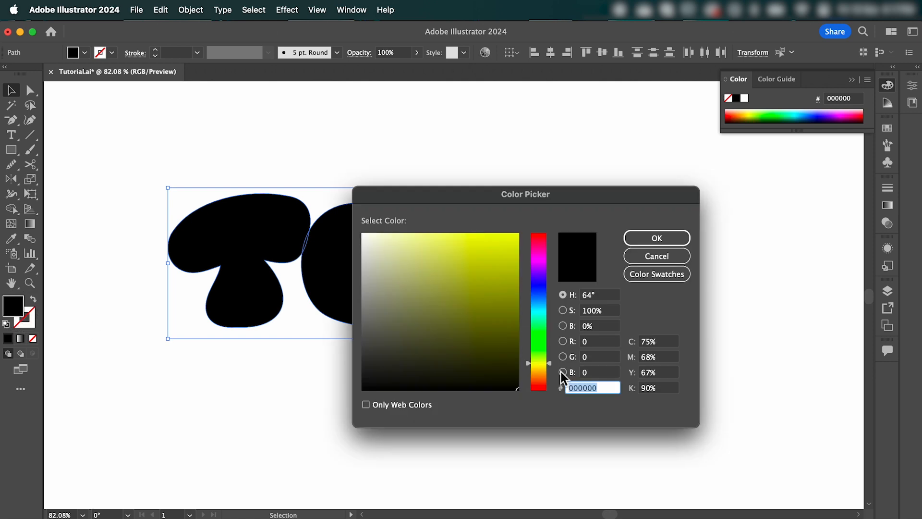
left_click(656, 237)
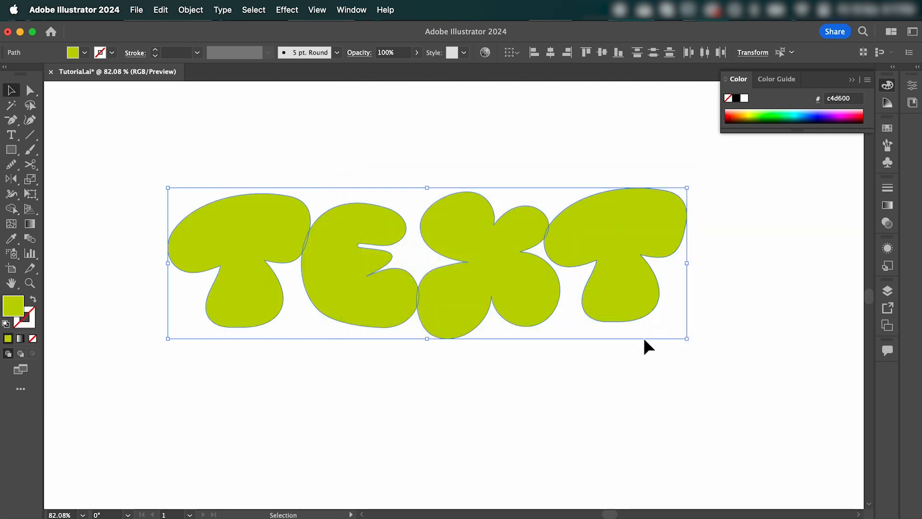
Step: Apply the 3D and Materials Inflate effect to the green letters, tilted off-axis
left_click(286, 10)
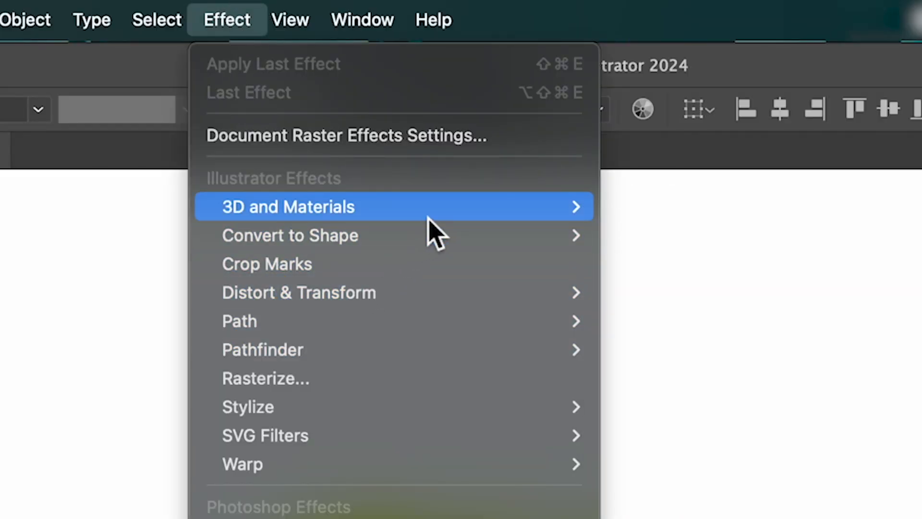
left_click(287, 207)
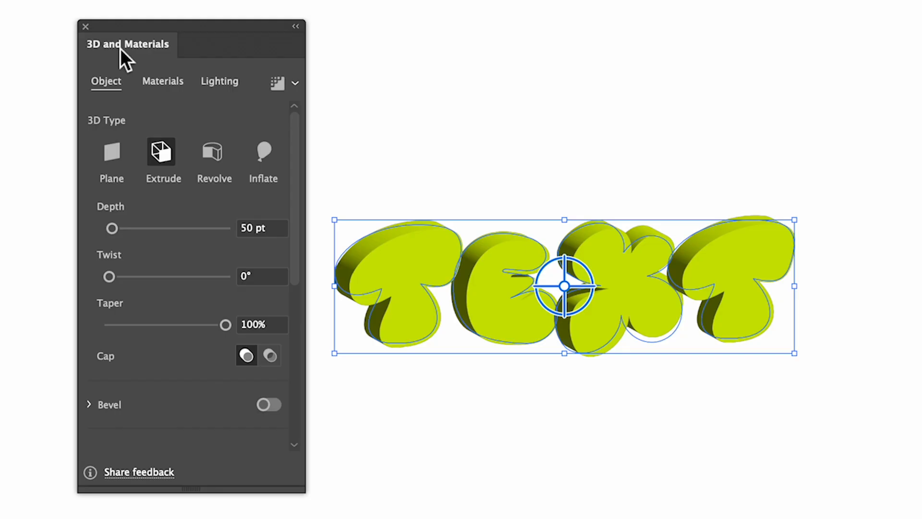
left_click(263, 153)
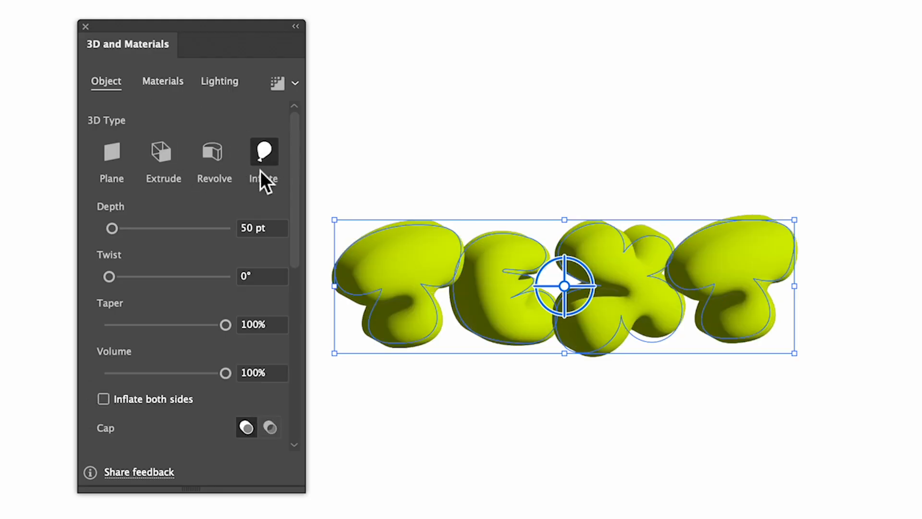
left_click_drag(112, 228, 108, 229)
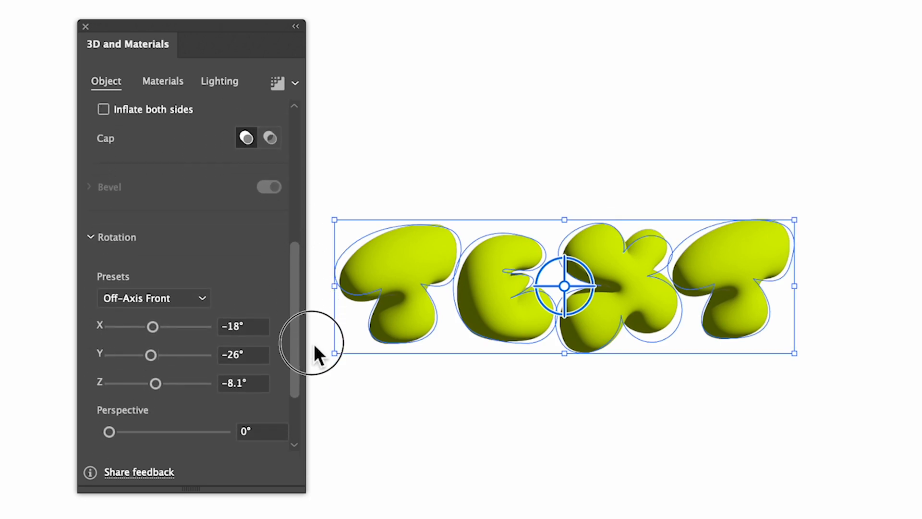
Step: Set the material to Roughness 0.28 and Metallic 0.35
left_click(152, 298)
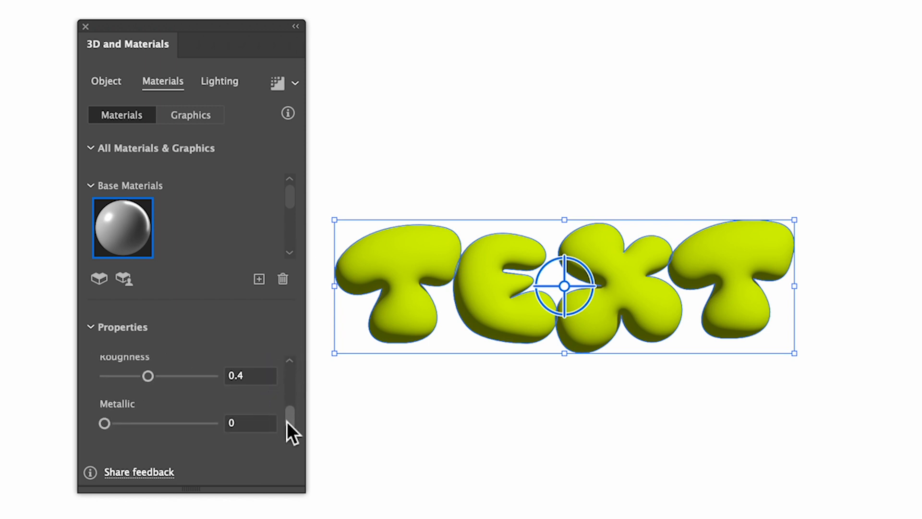
left_click_drag(105, 422, 134, 422)
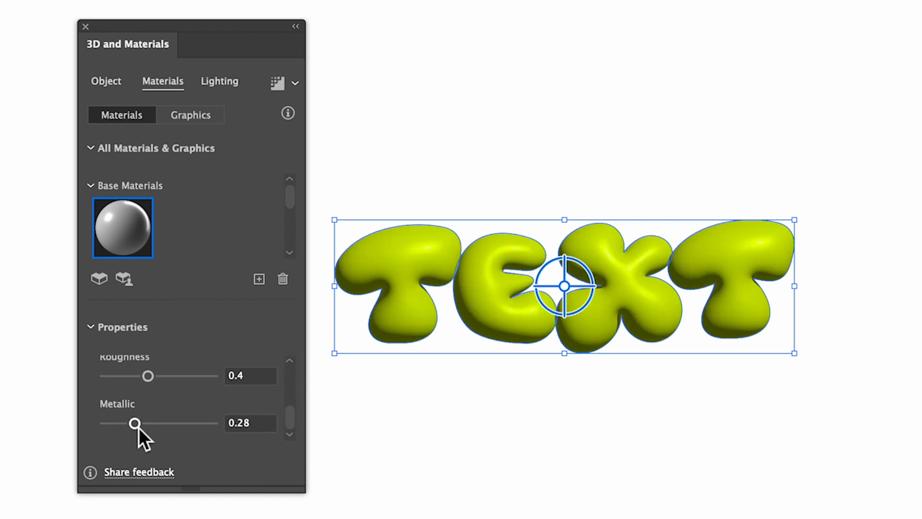
left_click_drag(147, 376, 134, 375)
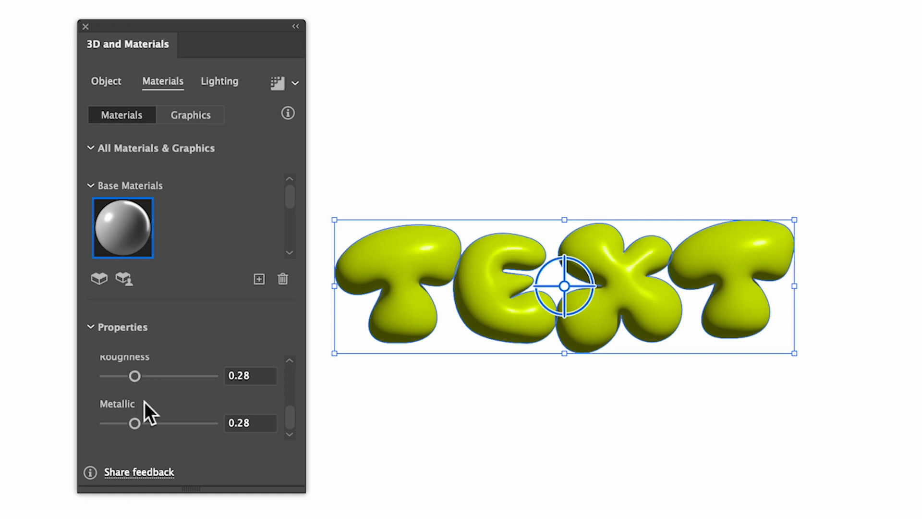
left_click_drag(135, 423, 141, 422)
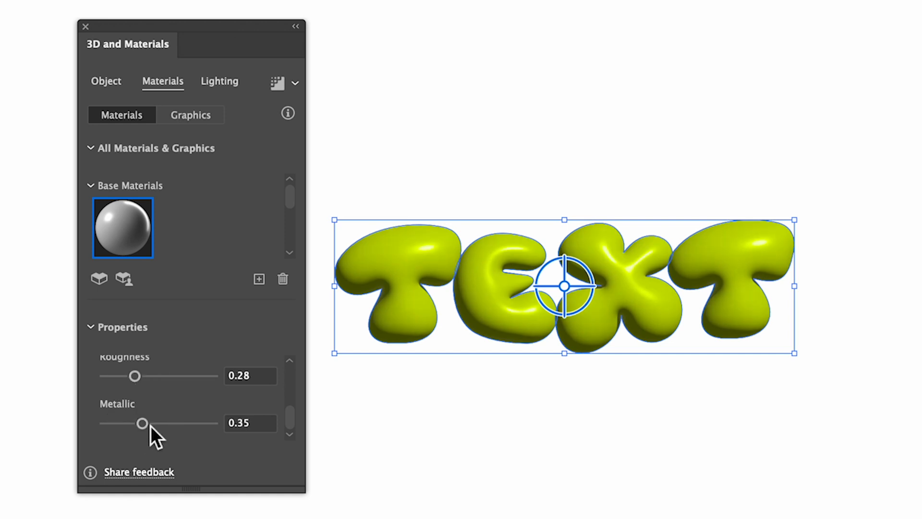
left_click(219, 81)
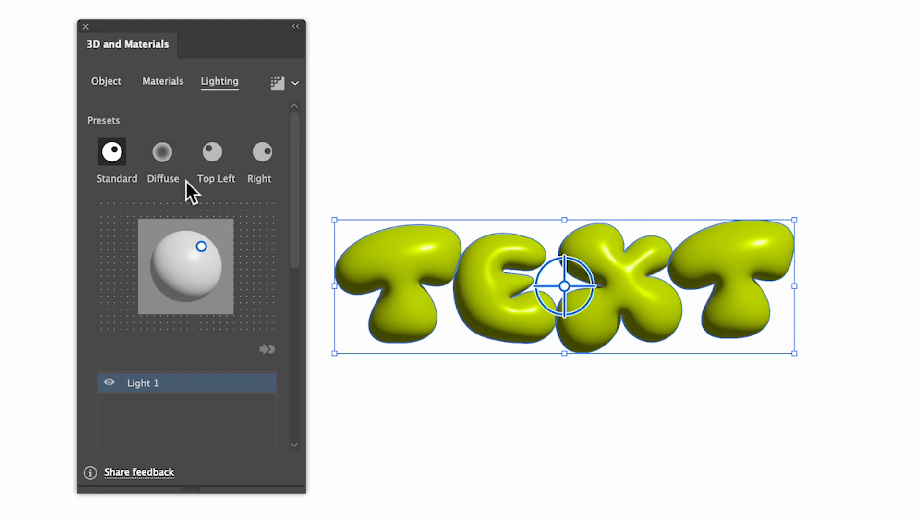
Step: Enable Shadows behind the inflated letters in the Lighting settings
scroll("down", 3)
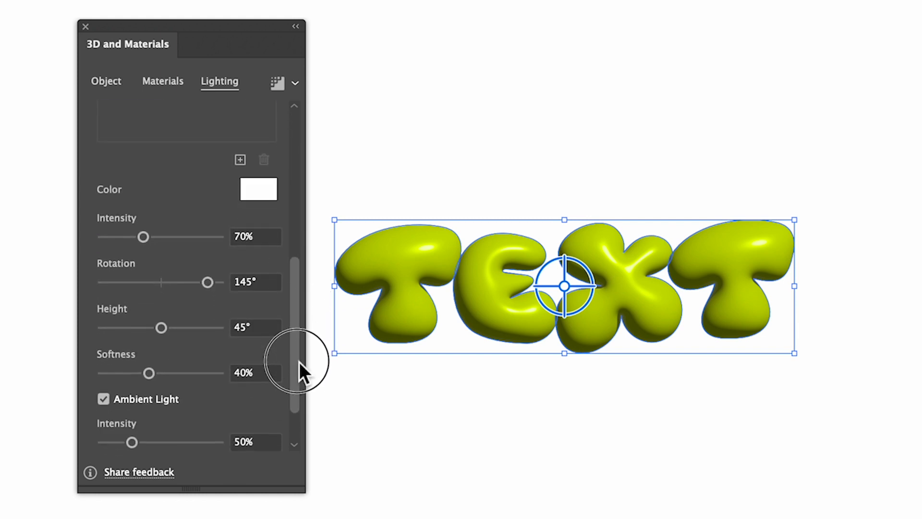
left_click(269, 426)
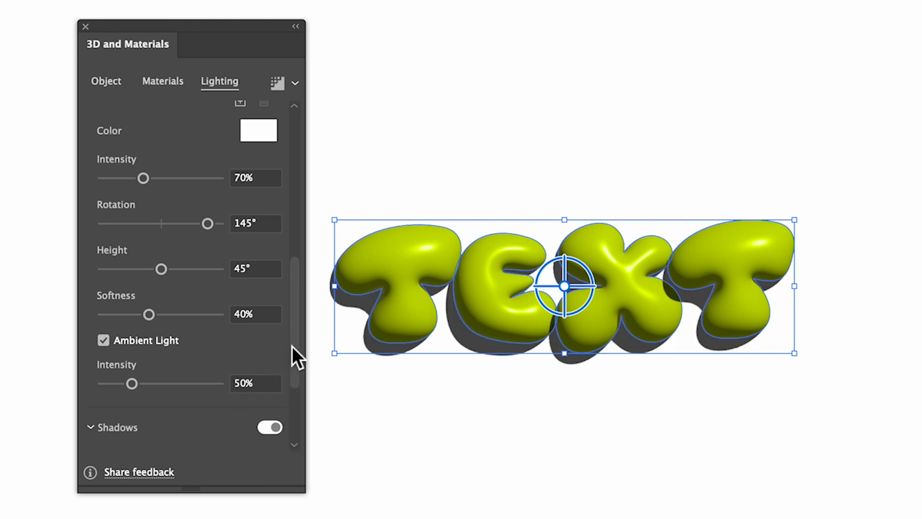
scroll("down", 3)
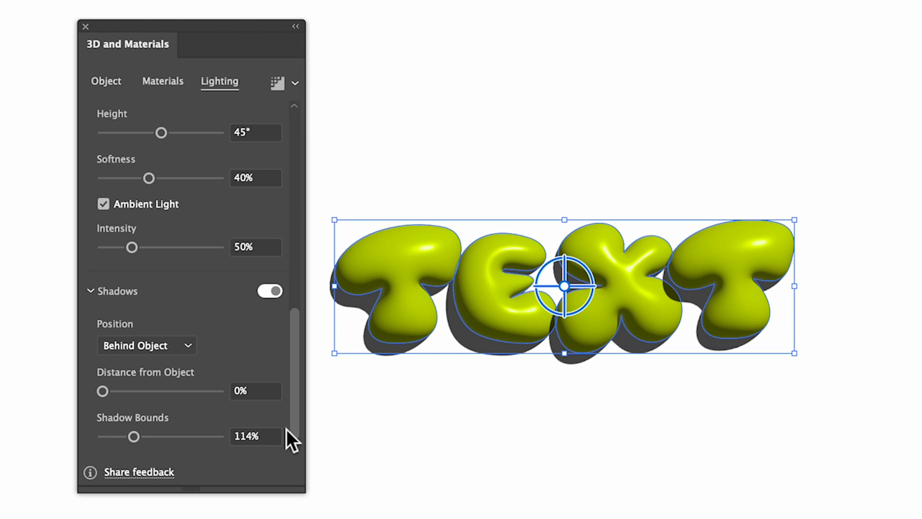
Step: Render the letters with Ray Tracing on at Medium quality
left_click(295, 83)
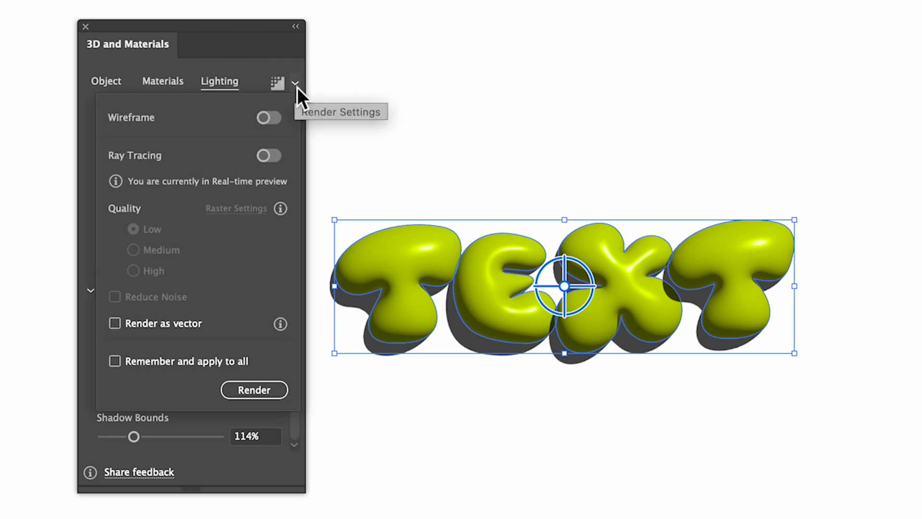
left_click(269, 155)
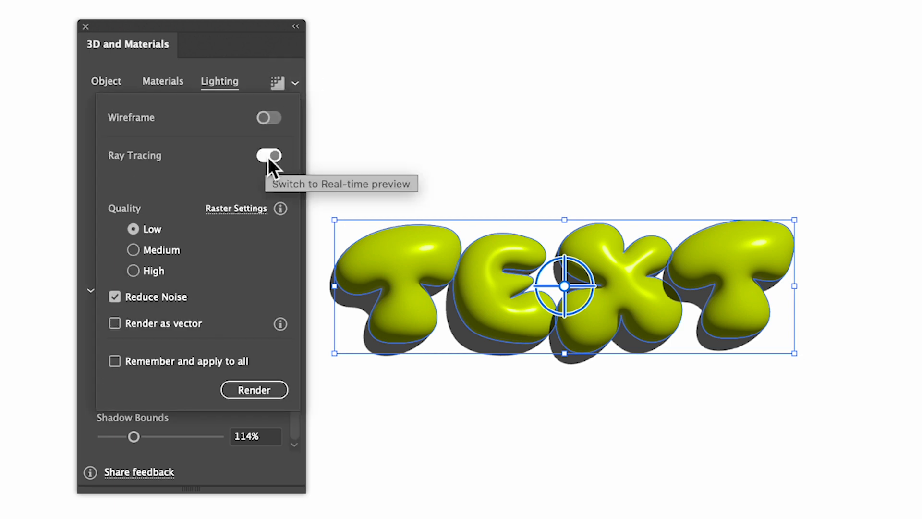
left_click(269, 154)
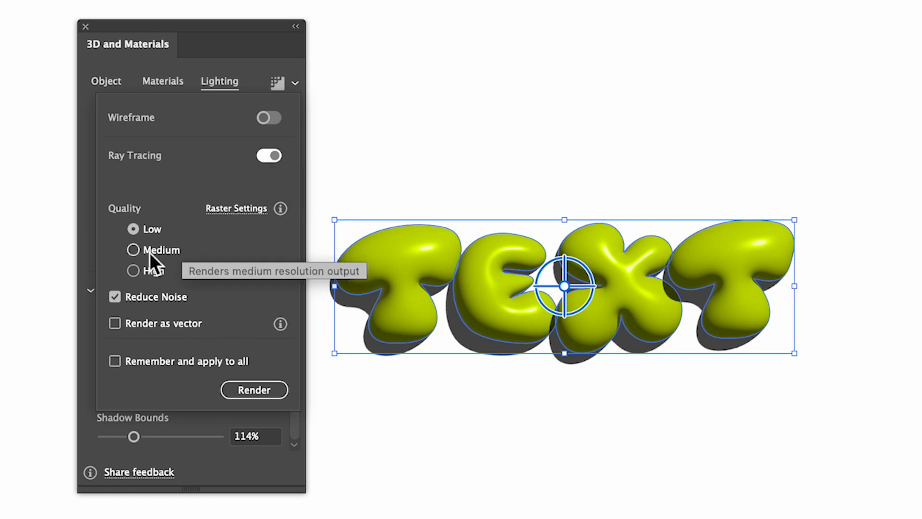
left_click(133, 249)
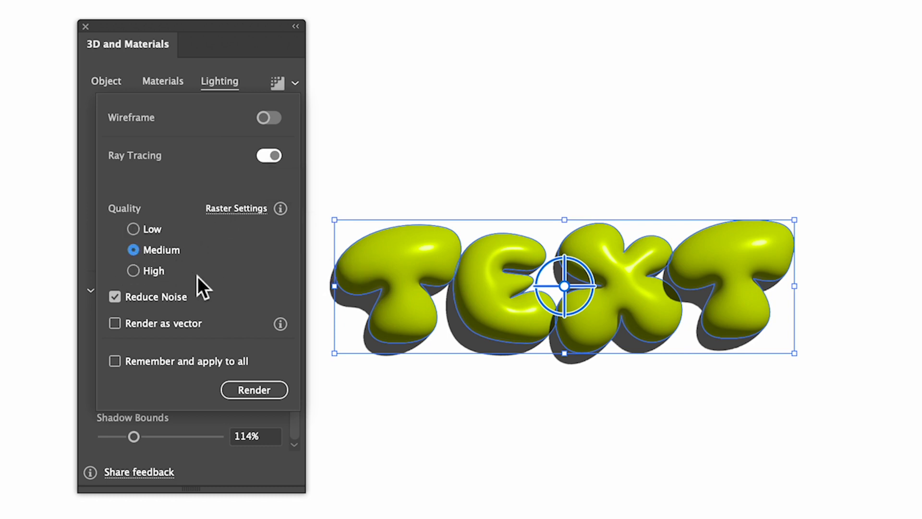
left_click(254, 390)
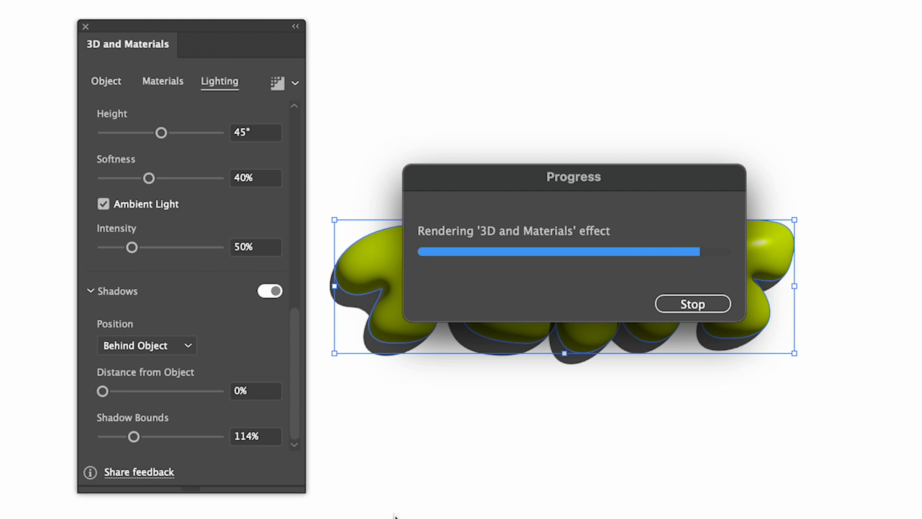